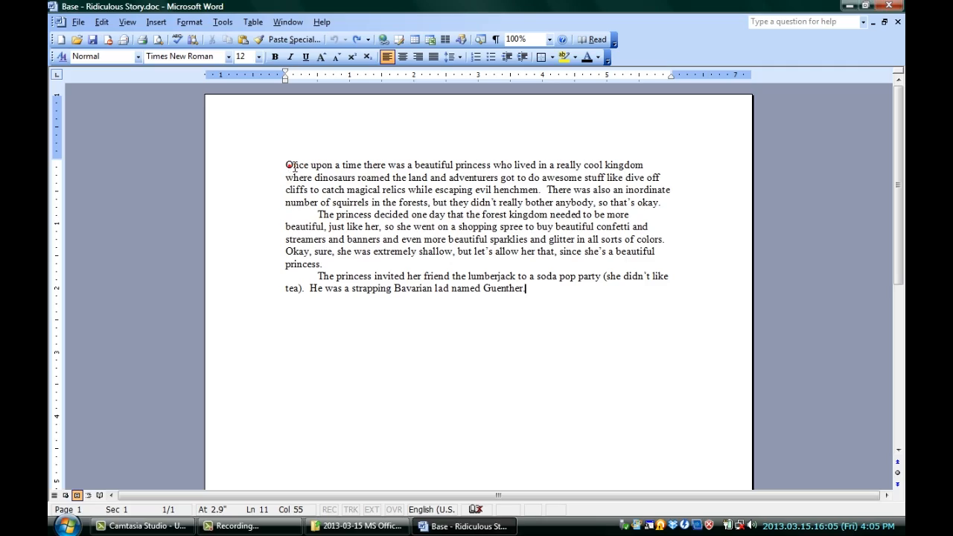
Add the comment 'She should be a butcher' on the word 'while' in the first paragraph
left_click(289, 164)
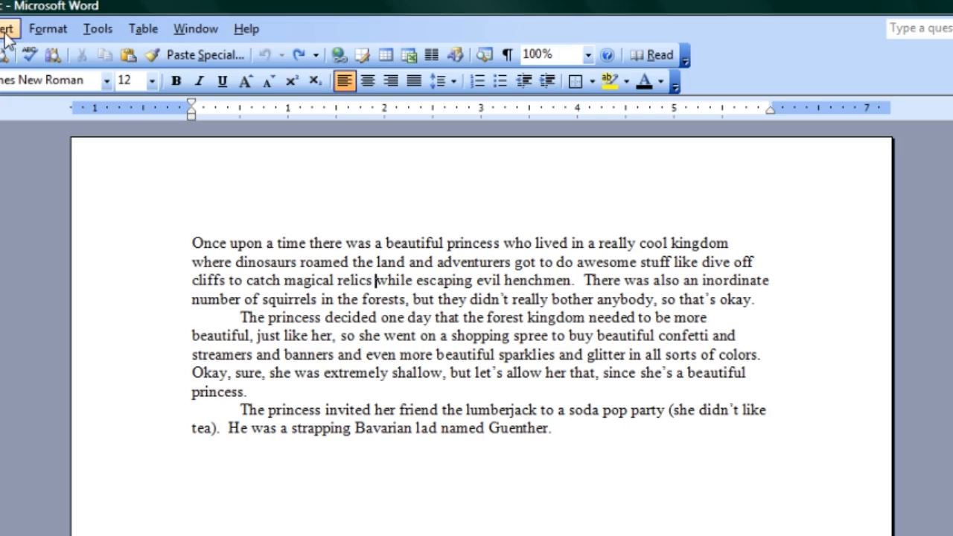
left_click(6, 29)
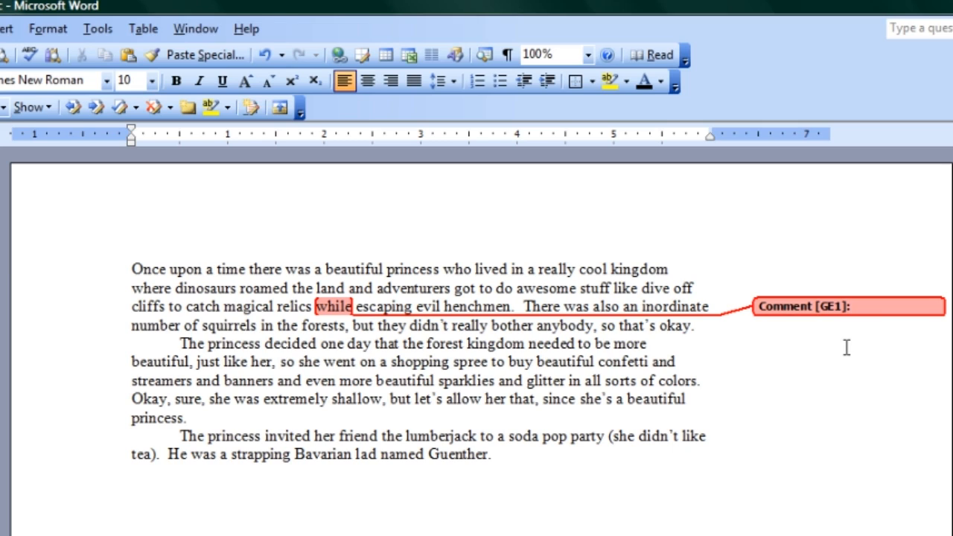
type("She should be a")
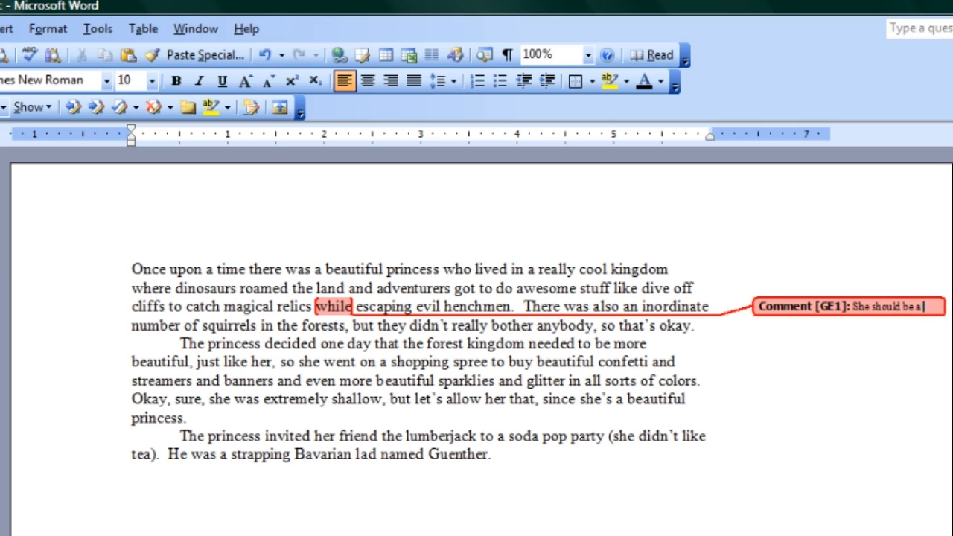
type("butcher")
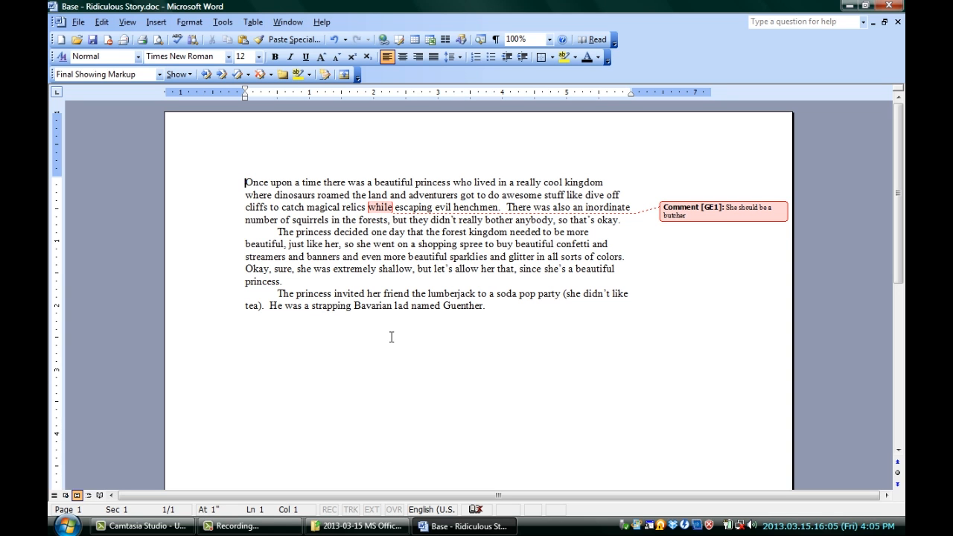
Insert 'hsdsadasd' after 'invited', then switch the review display to Final to hide markup
left_click(372, 289)
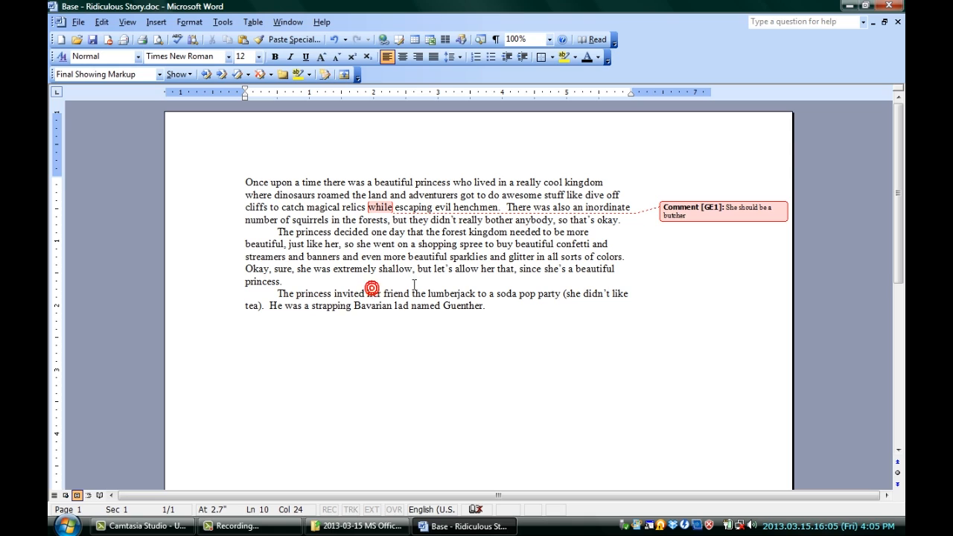
type("hsdsadasd")
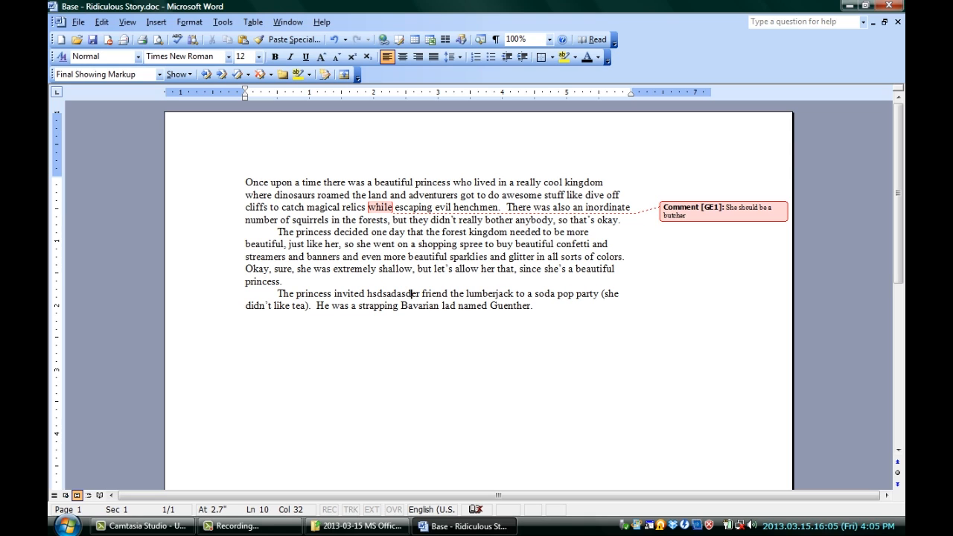
left_click(128, 23)
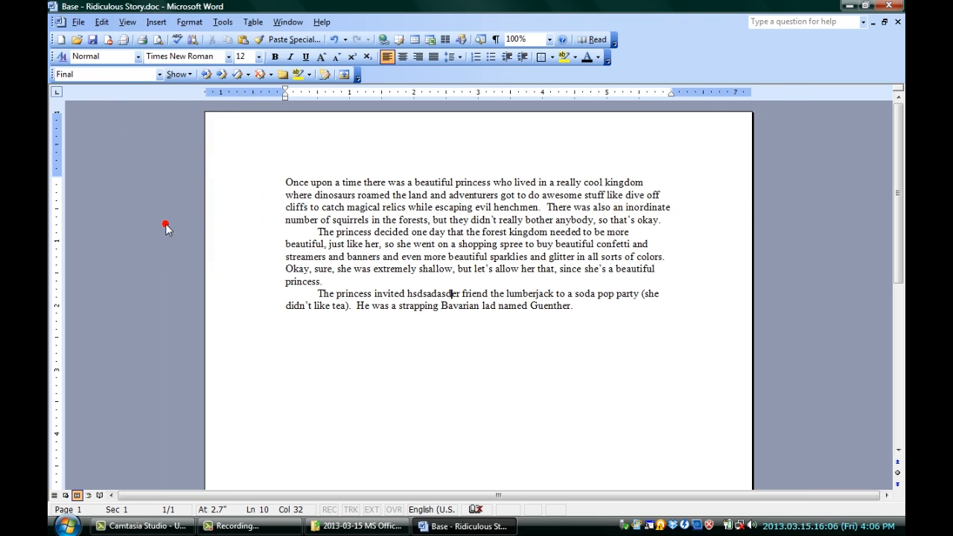
Switch back to Final Showing Markup and enable Track Changes from the Tools menu
left_click(128, 21)
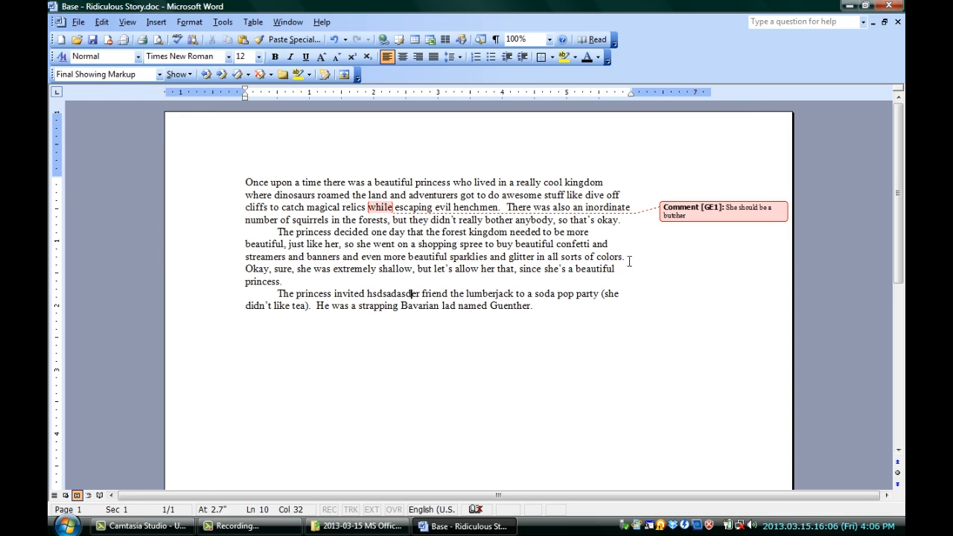
left_click(222, 23)
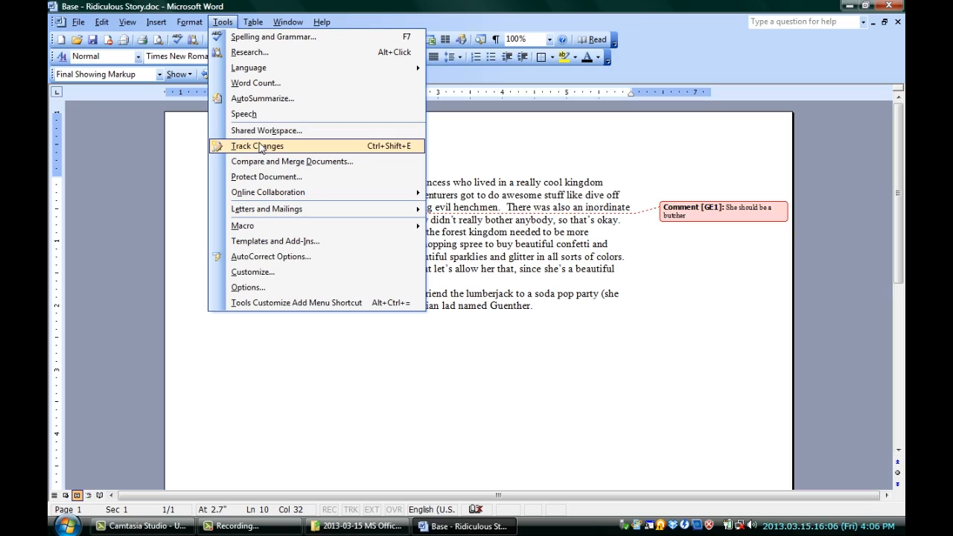
left_click(256, 146)
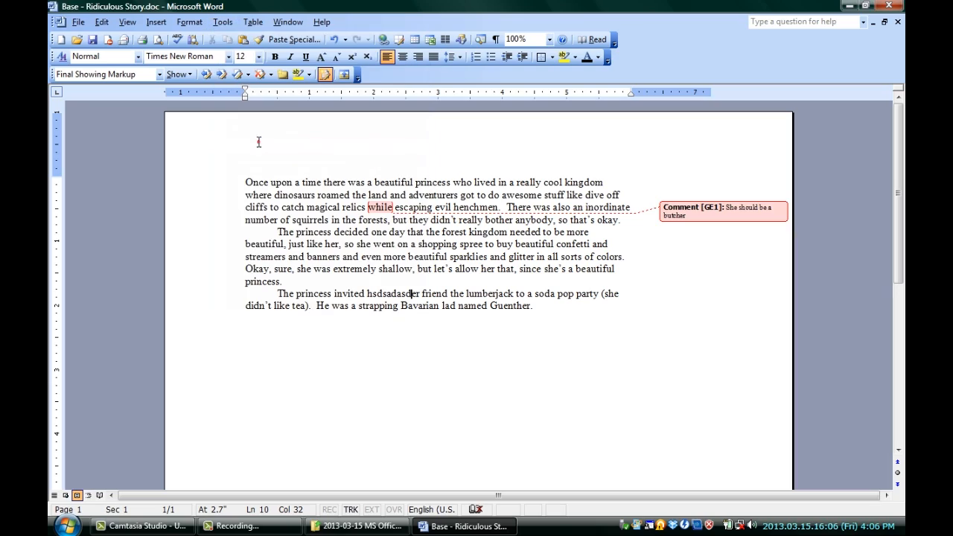